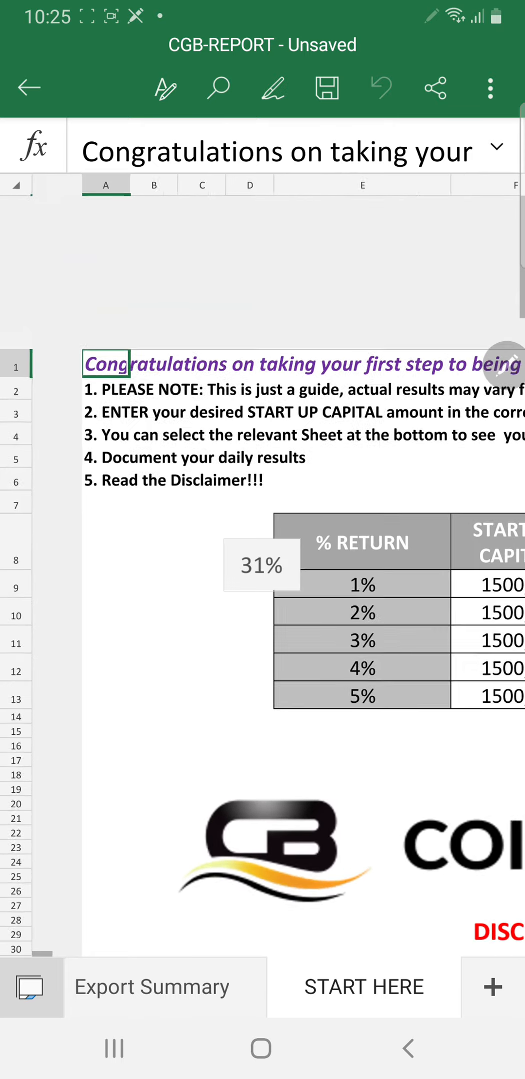
Scroll down the START HERE sheet to the 2% row's start-up capital cell.
scroll("down", 3)
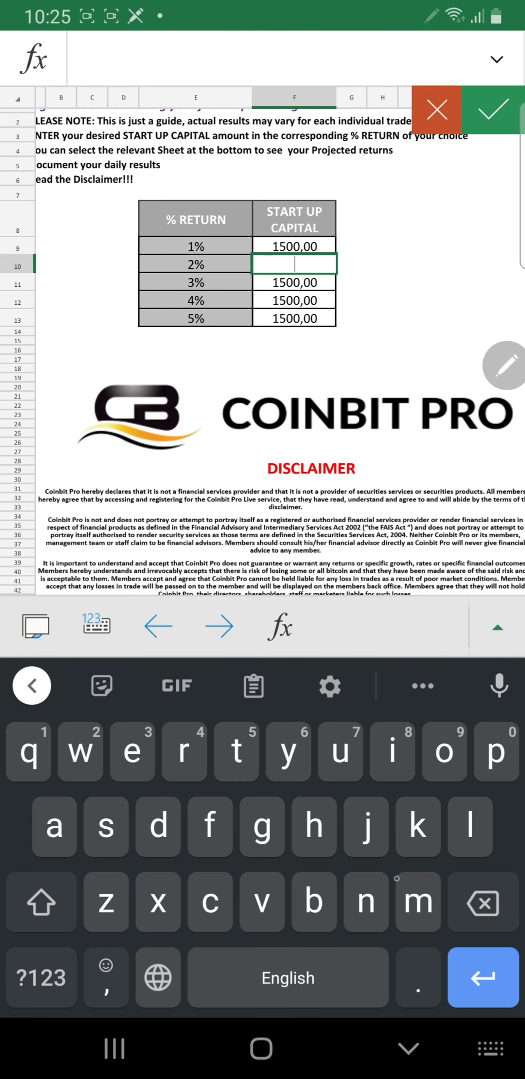
Enter 2000 as the 2% row's start-up capital, replacing 1500,00.
type("2")
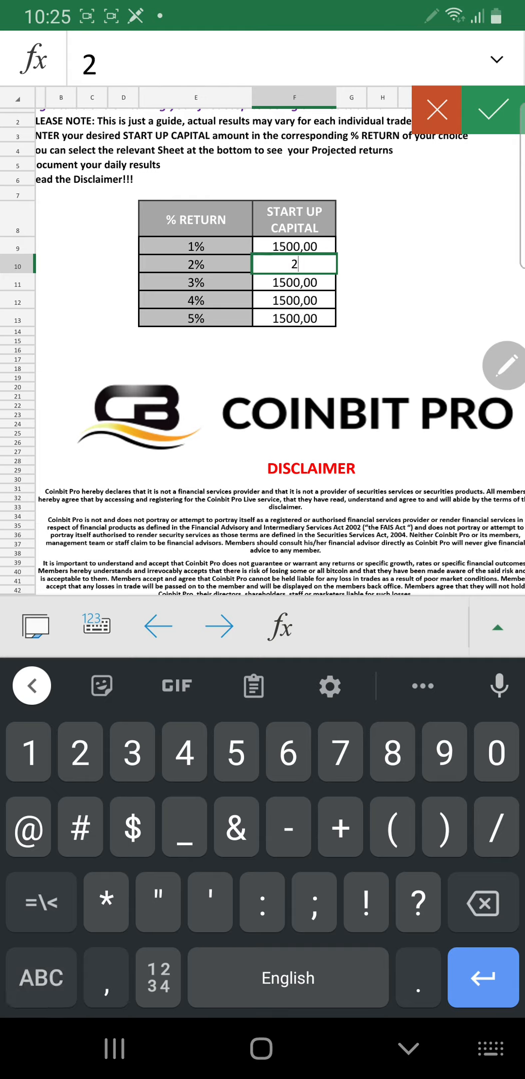
type("000")
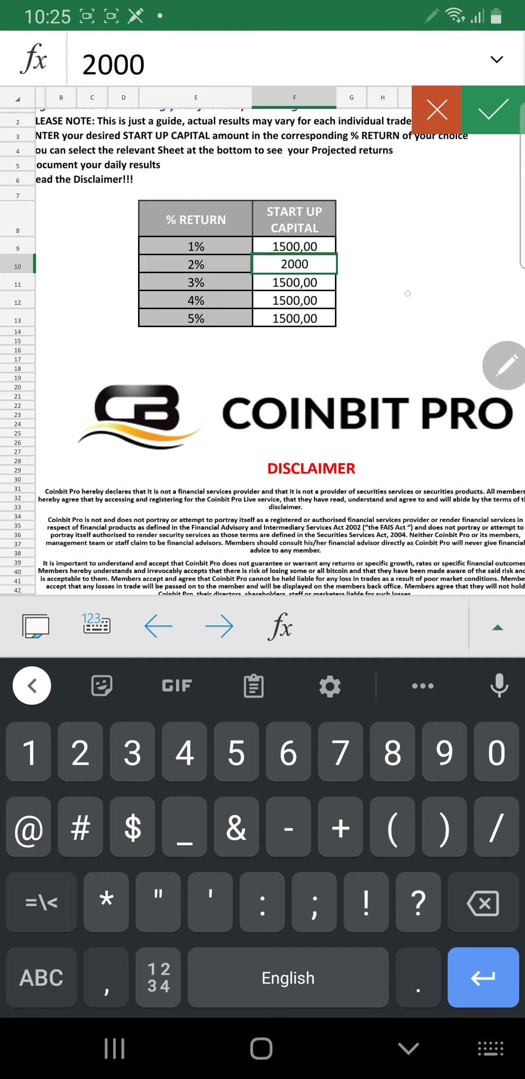
left_click(491, 109)
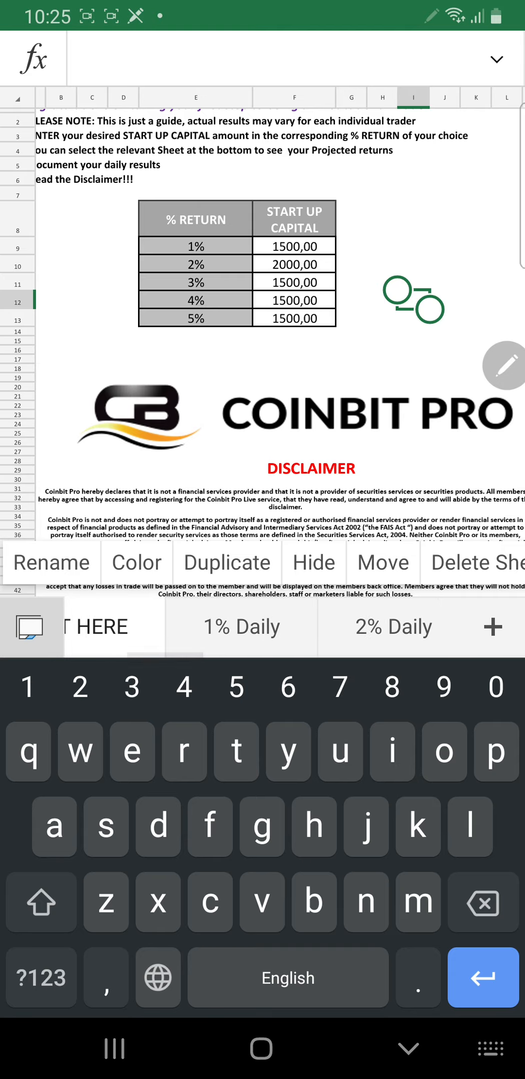
Review the 2% Daily projection sheet by scrolling through its rows.
left_click(394, 627)
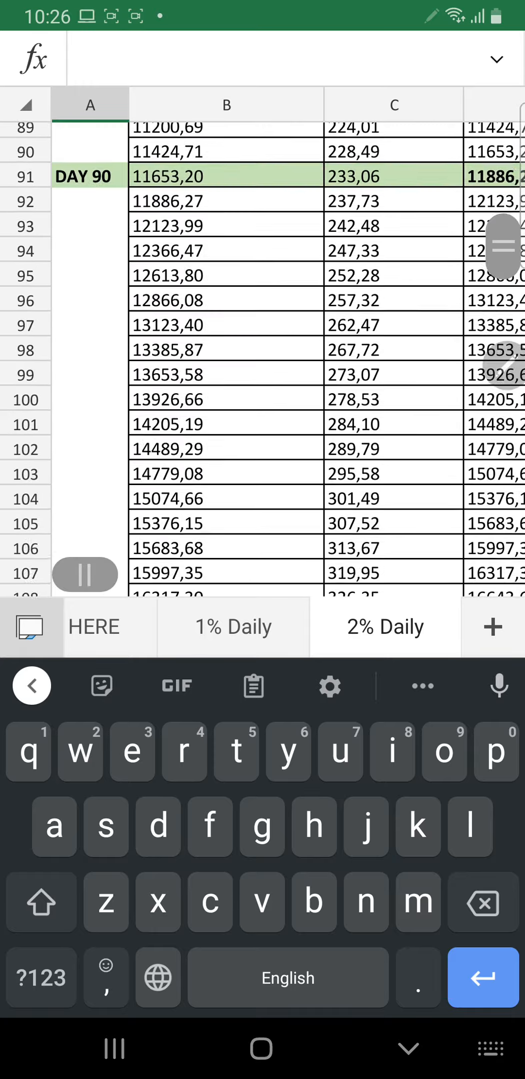
scroll("down", 3)
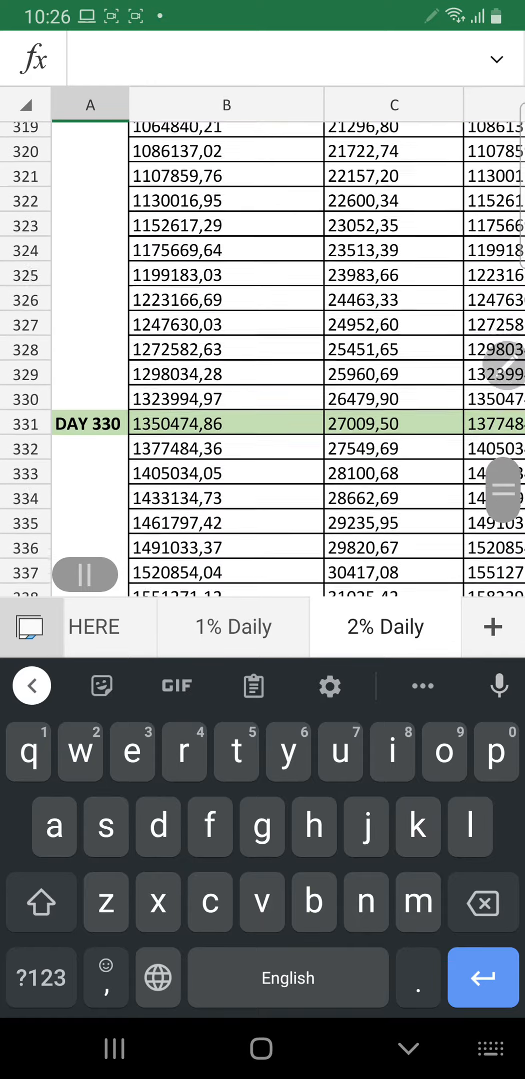
scroll("down", 3)
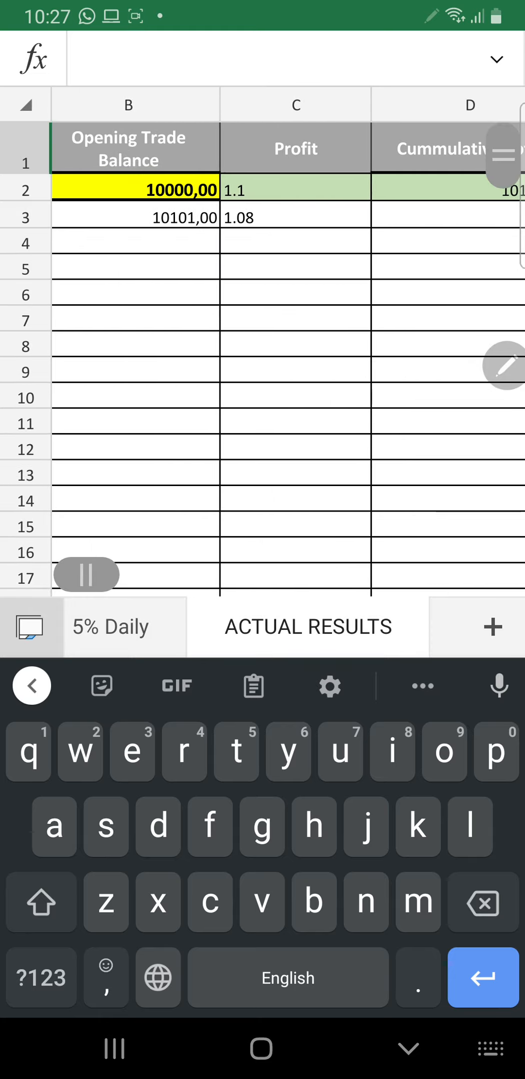
Set day 1's opening trade balance on ACTUAL RESULTS to 2000,00.
left_click(143, 191)
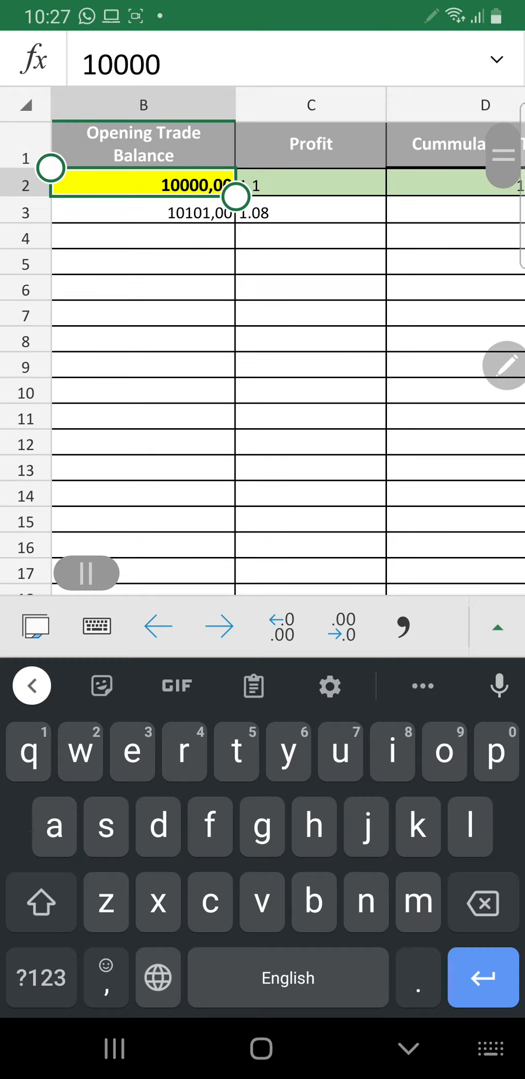
left_click(143, 186)
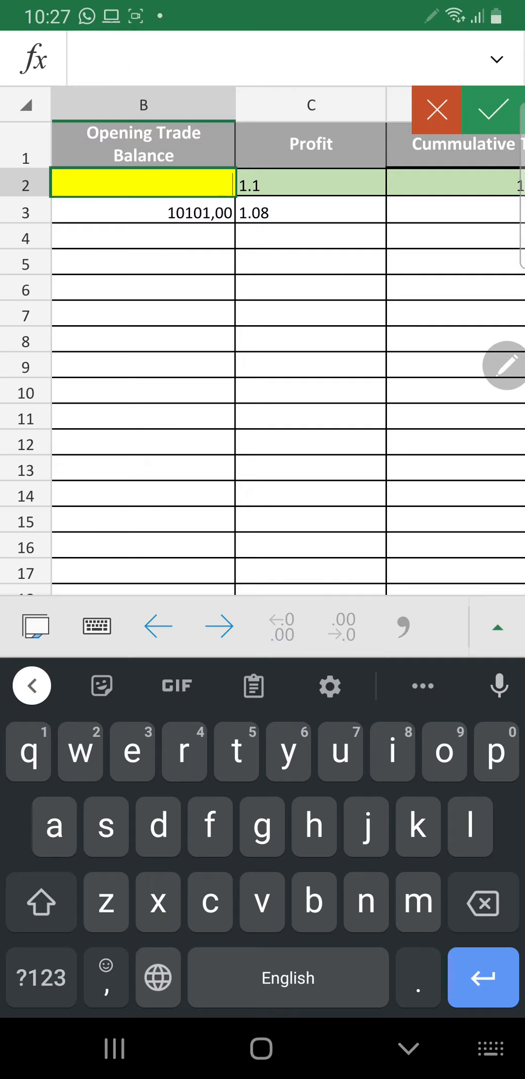
type("2000")
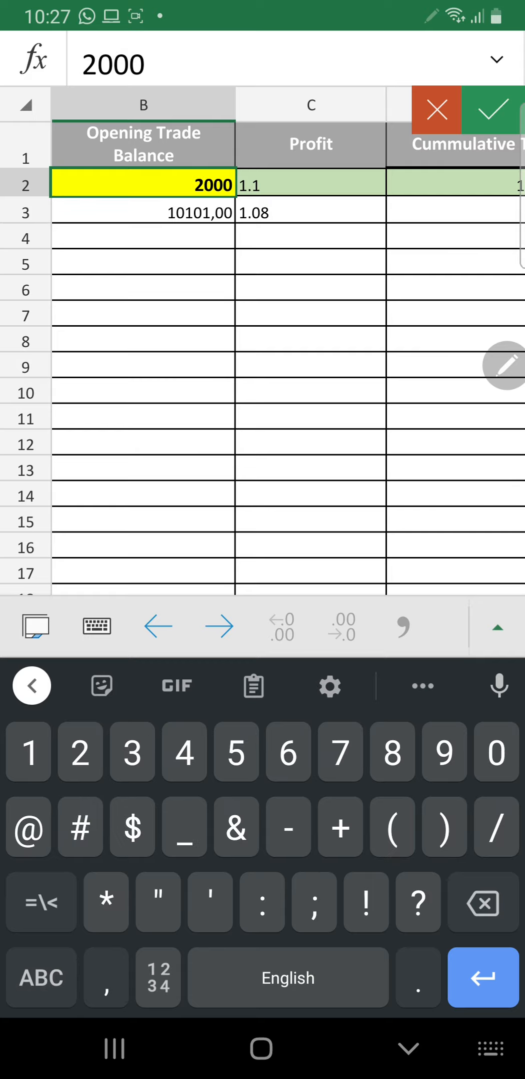
left_click(311, 185)
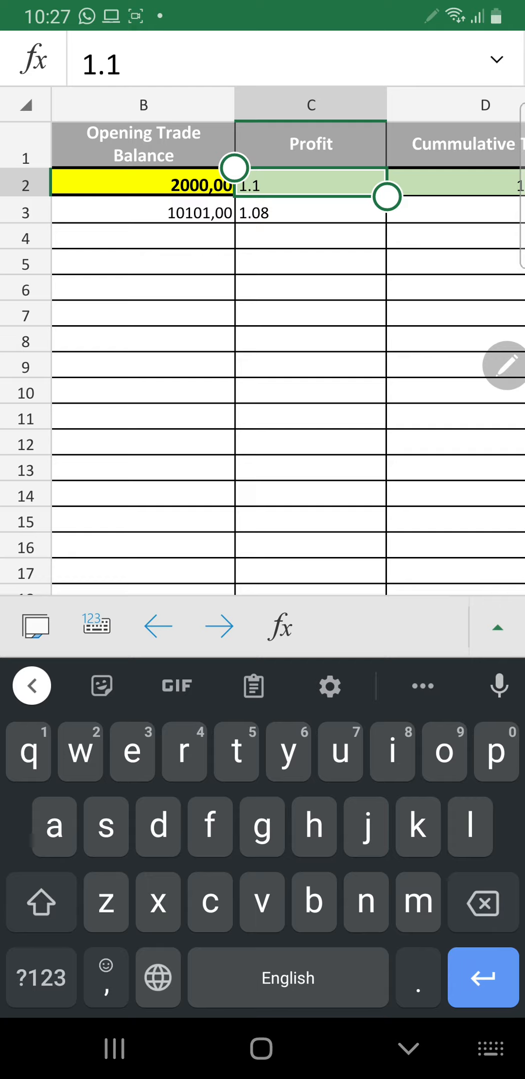
Clear day 1's old 1.1 profit and begin entering the new figure.
key("Backspace")
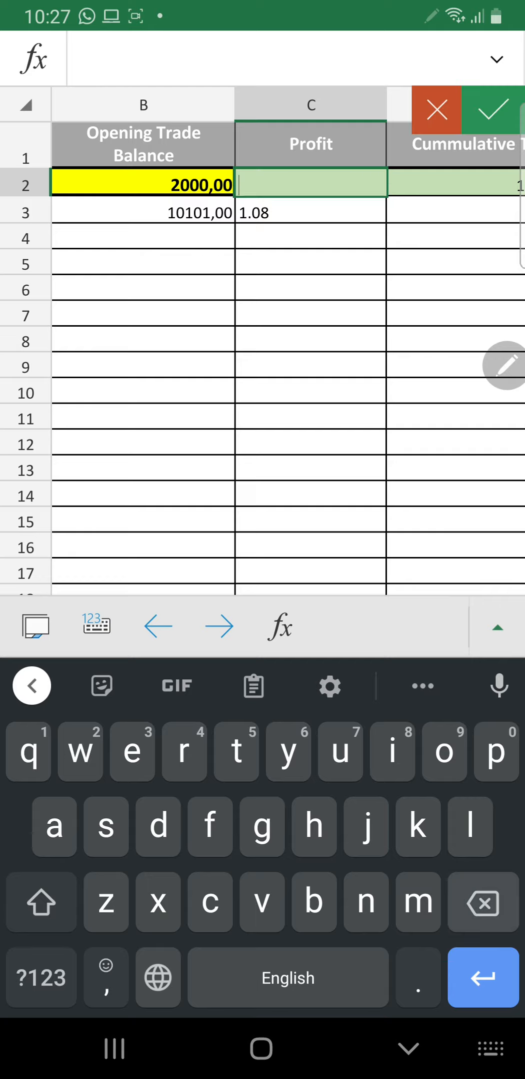
left_click(40, 978)
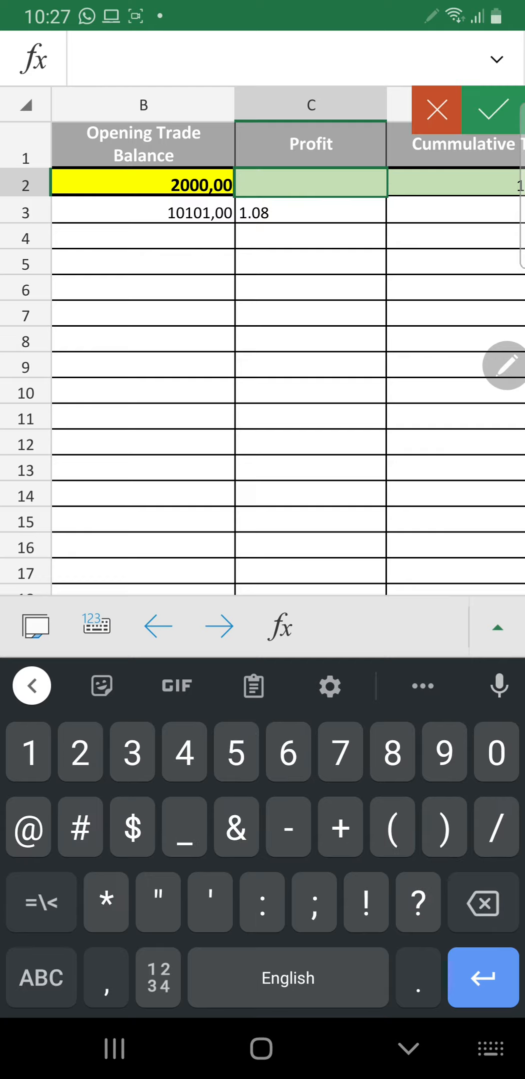
type("2.")
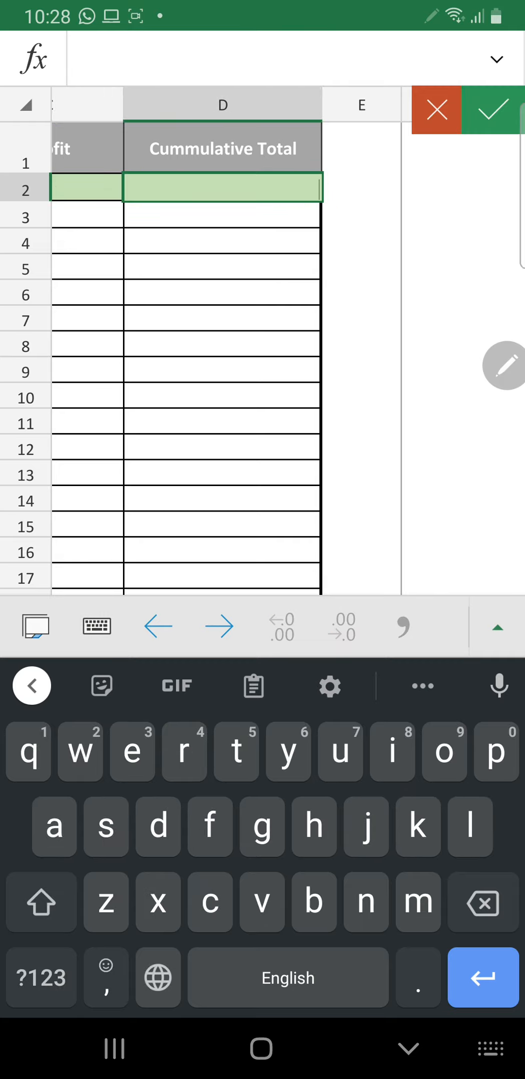
Finish day 1 with profit 2.4 and a cumulative total of 2048.
type("20")
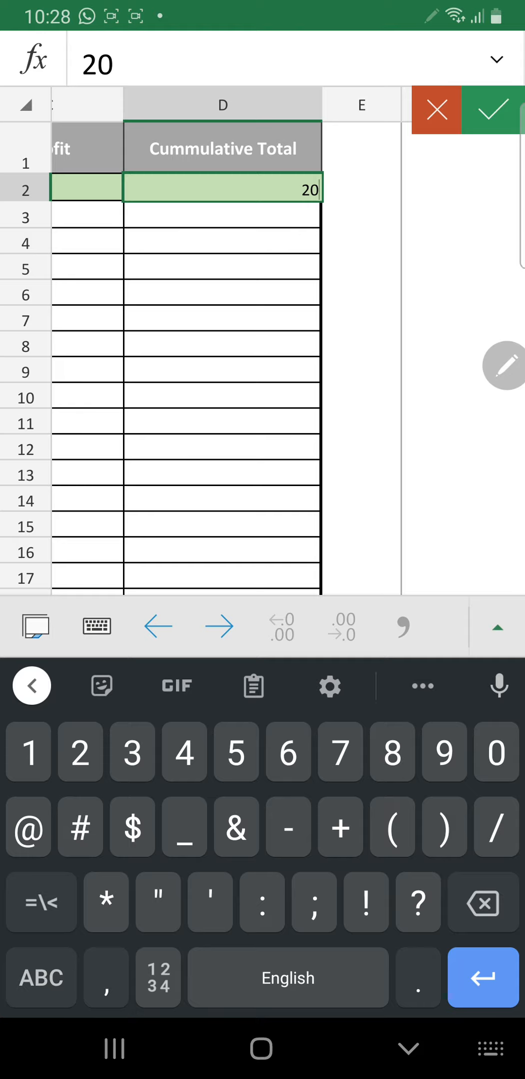
type("4")
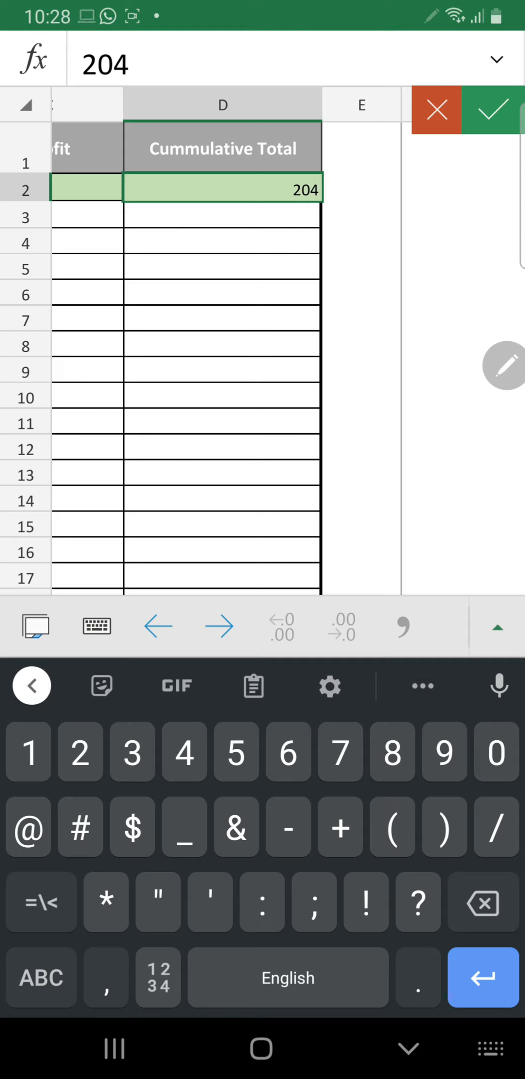
scroll("left", 3)
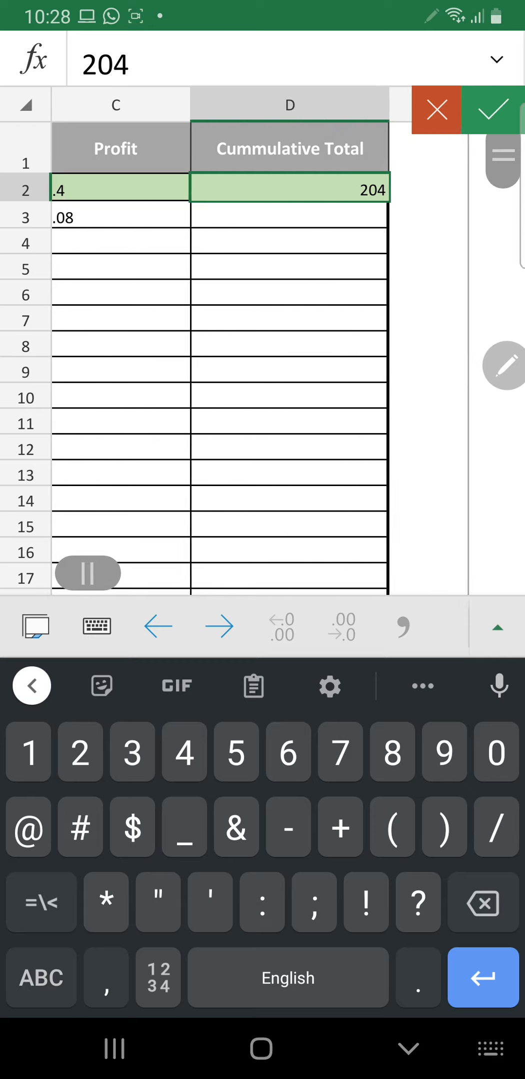
type("8")
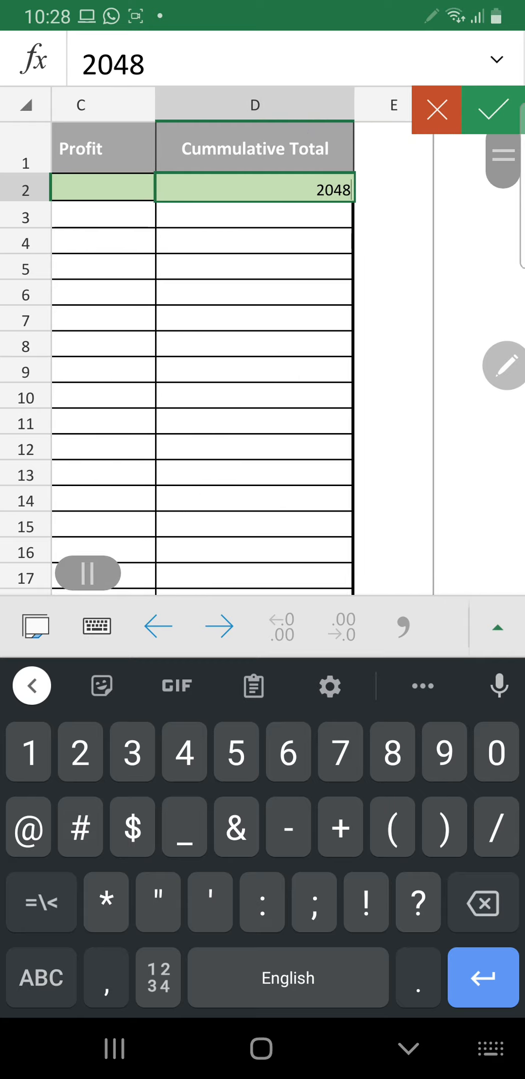
scroll("left", 3)
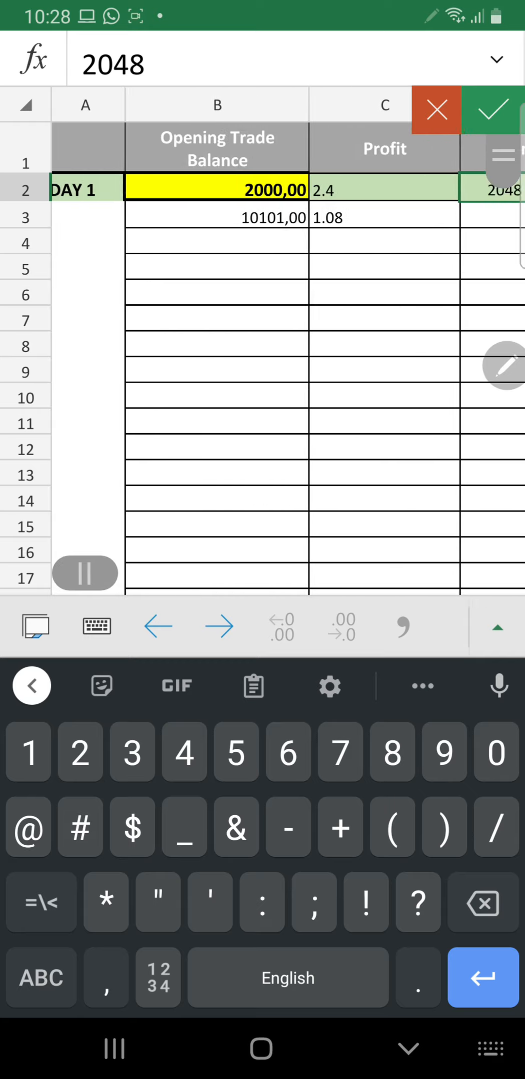
left_click(221, 217)
type("2")
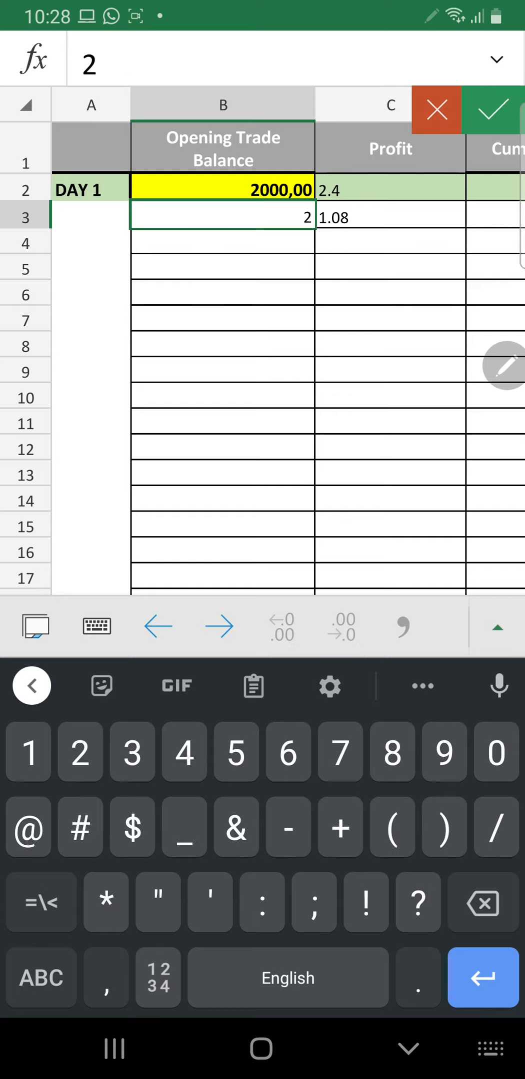
Fill day 2's opening balance 2048,00 and profit 1 on ACTUAL RESULTS.
type("048,00")
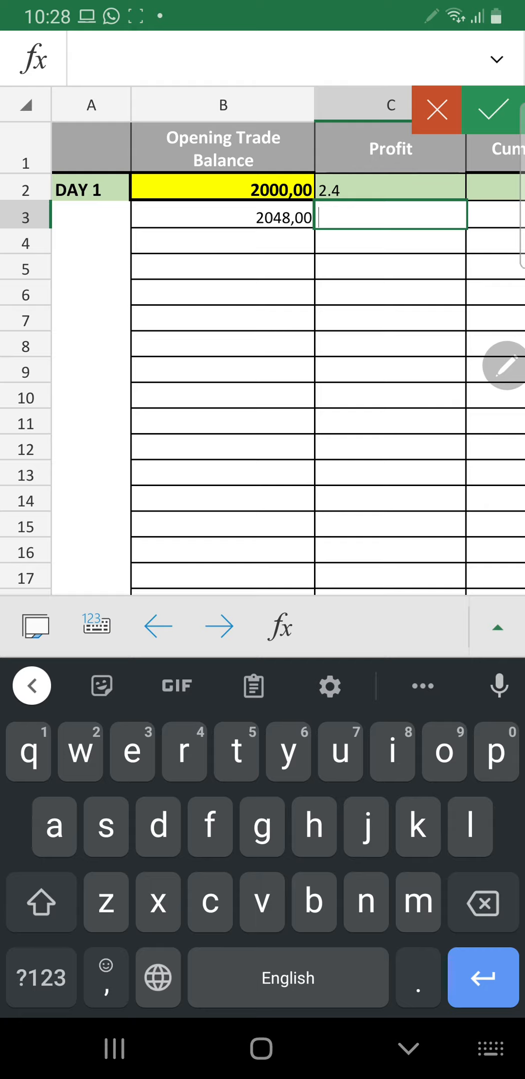
type("1")
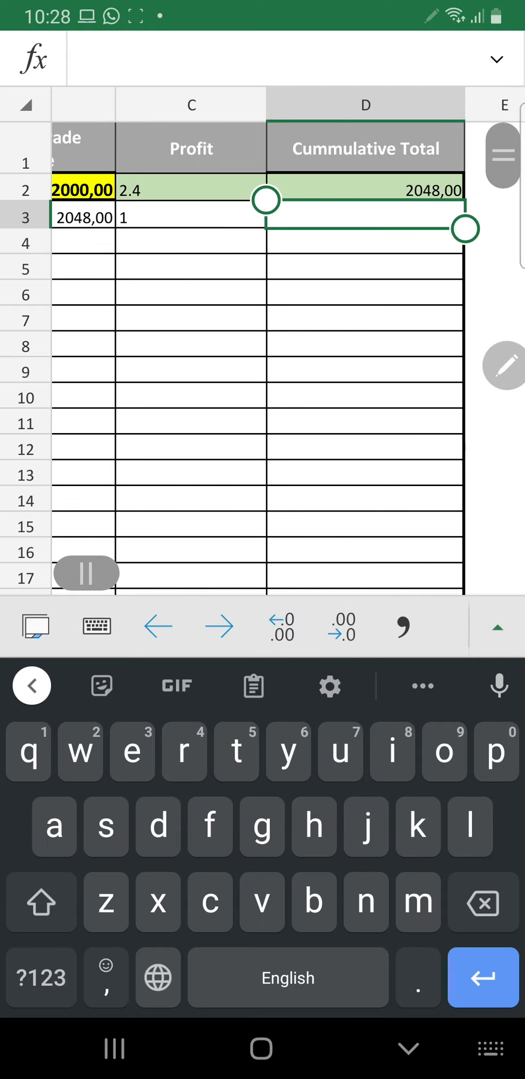
left_click(41, 978)
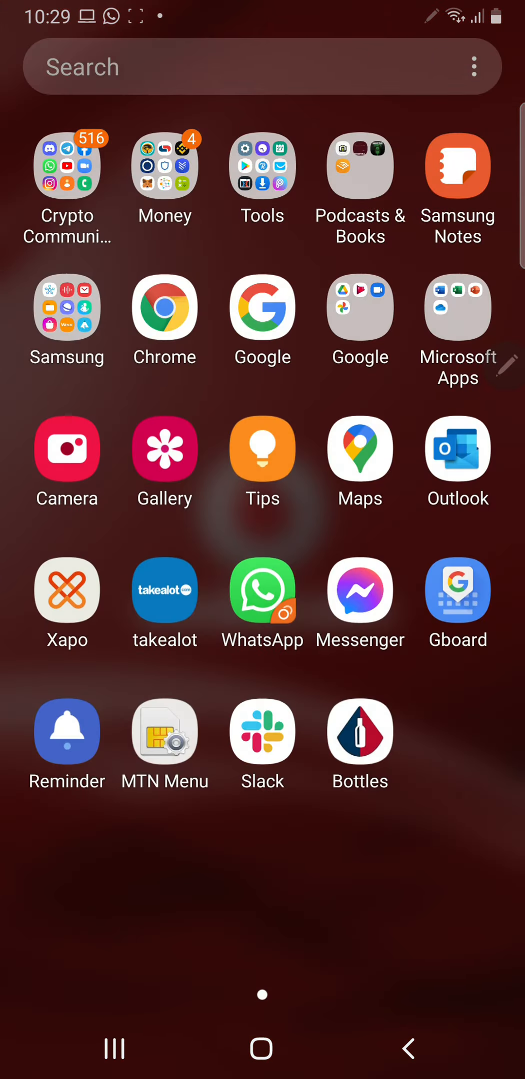
Add 1 to 2048 in Samsung Calculator, getting 2049, and return to Excel.
left_click(164, 165)
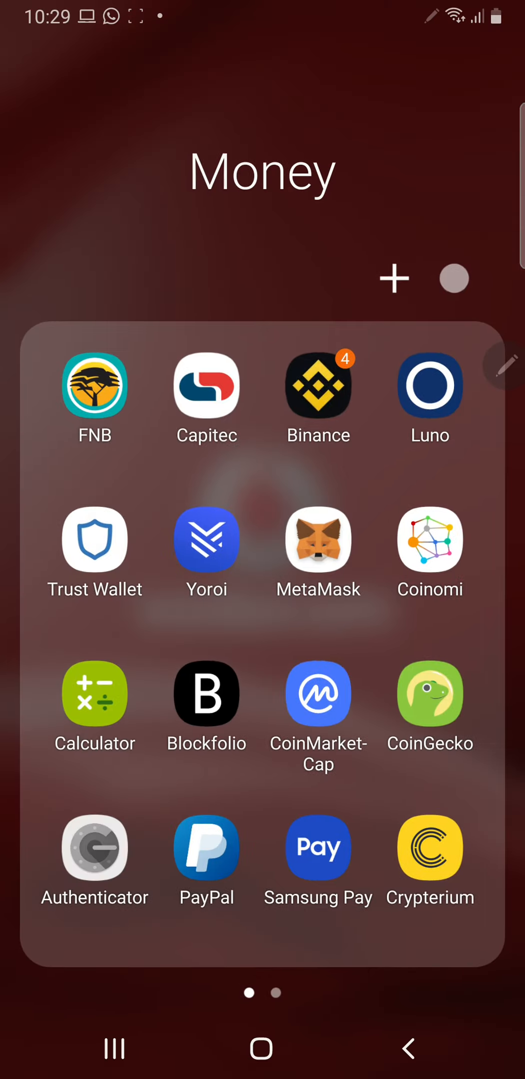
left_click(94, 694)
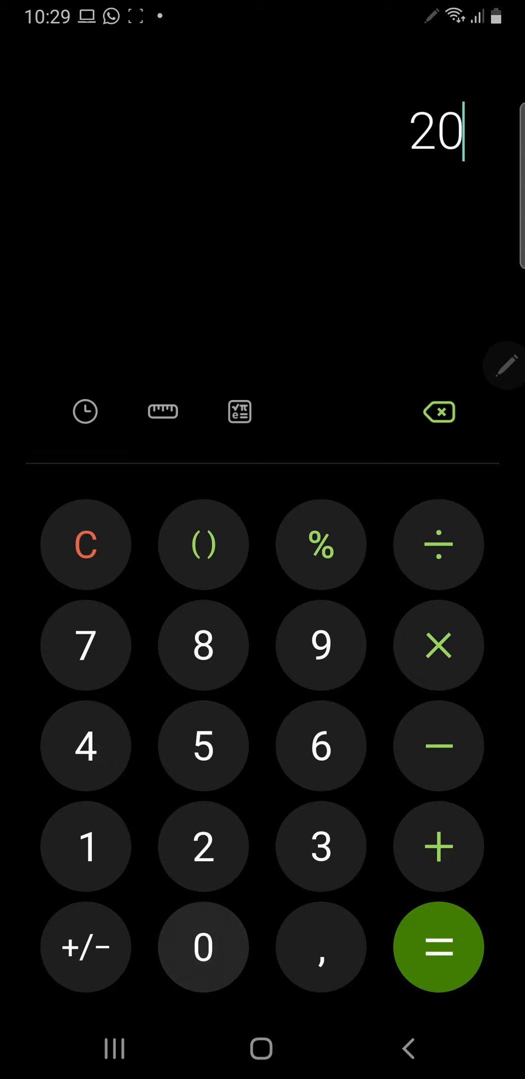
left_click(202, 947)
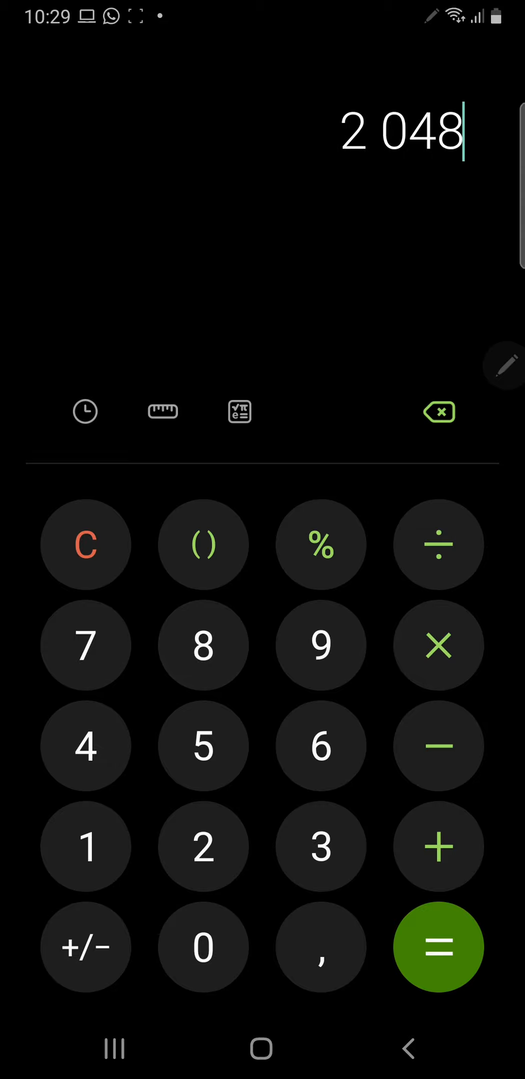
left_click(85, 846)
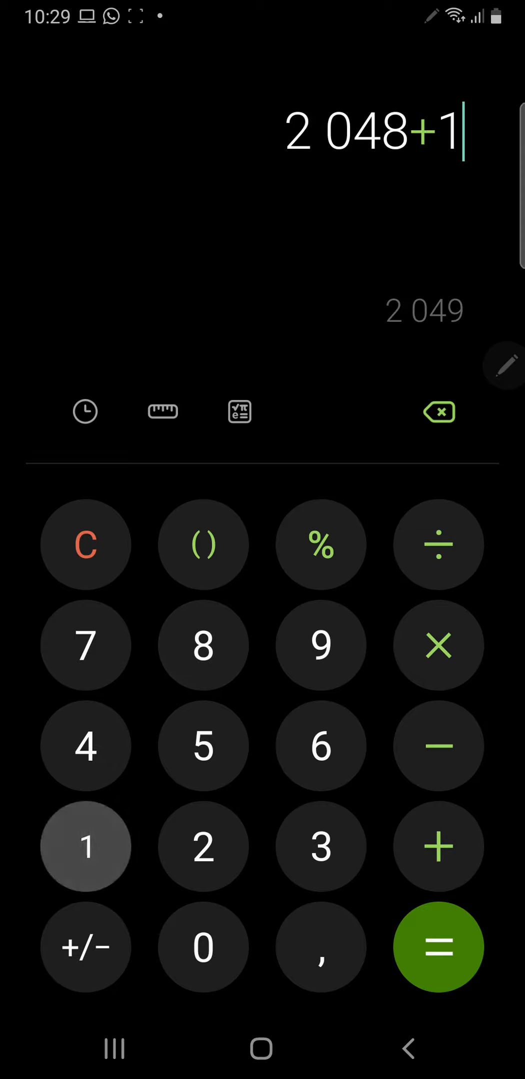
left_click(319, 545)
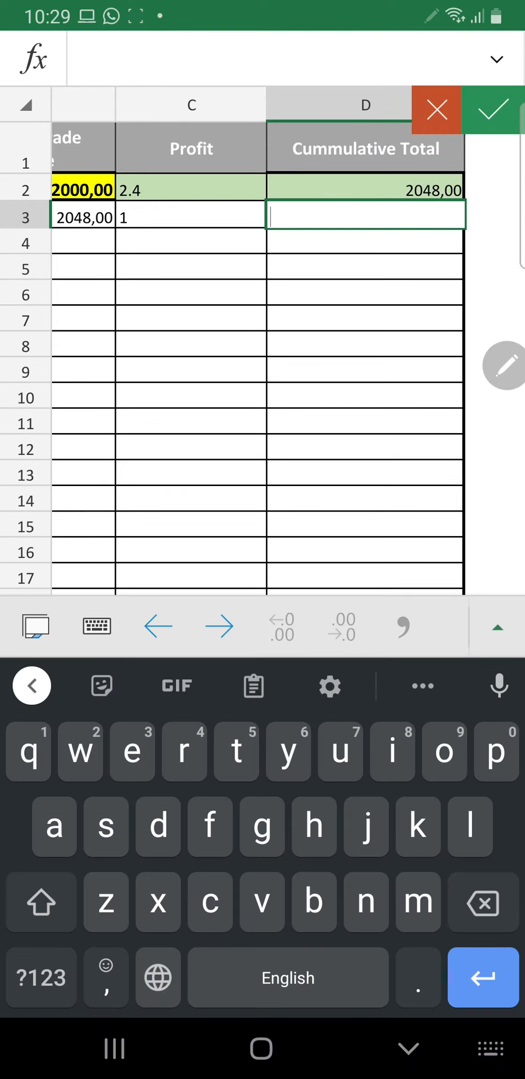
Enter 2068.48 as day 2's cumulative total and view the PORTFOLIO TRACKER sheet.
type("20")
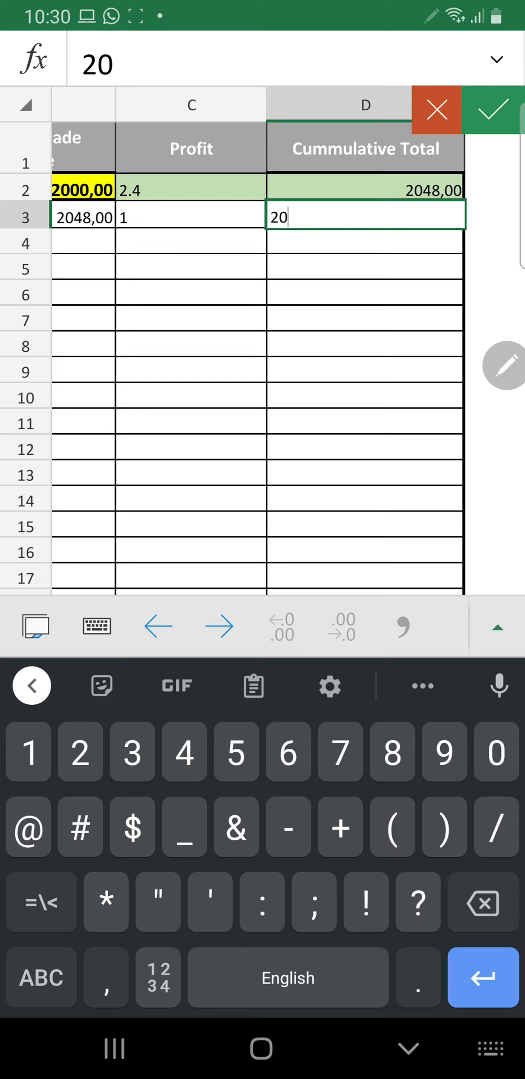
type("68")
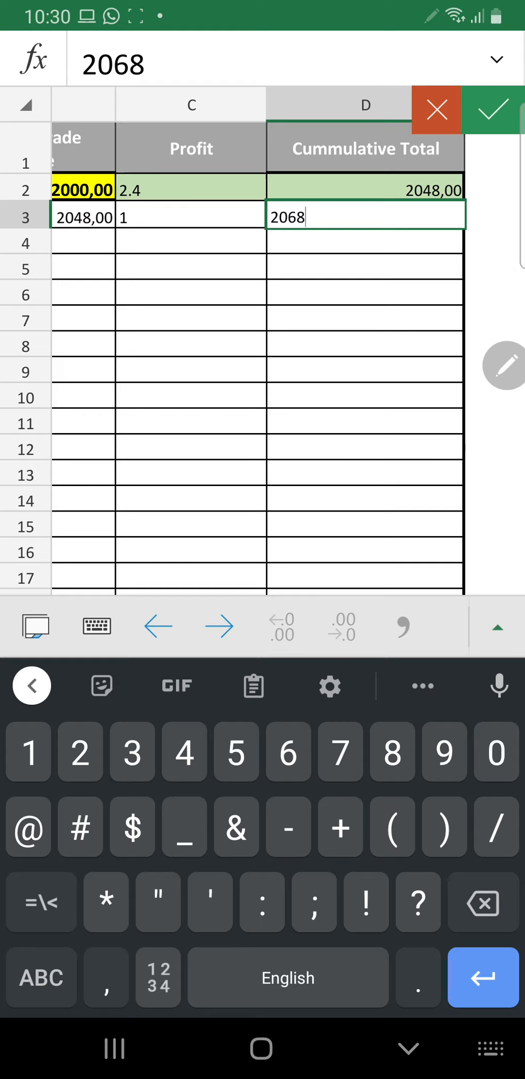
type(".4")
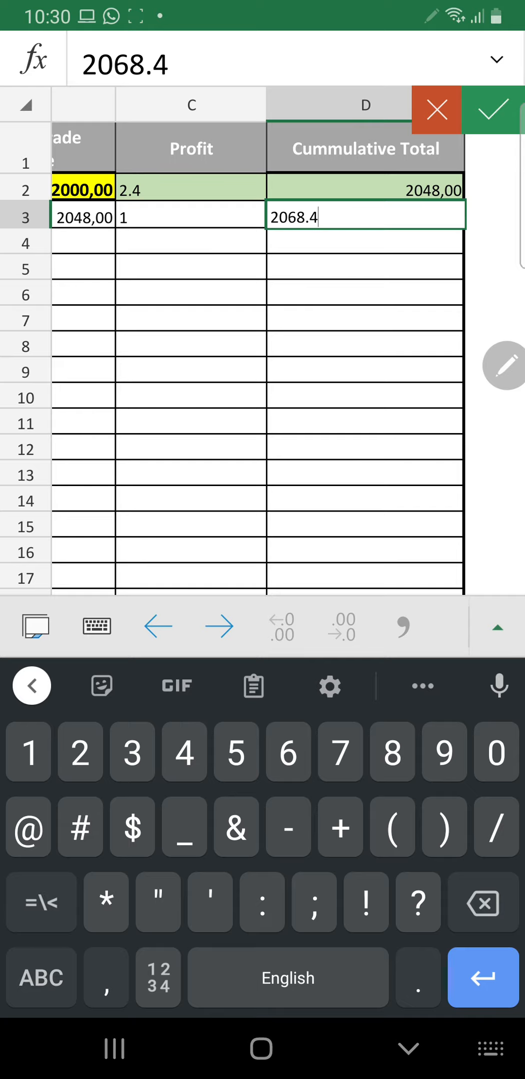
type("8")
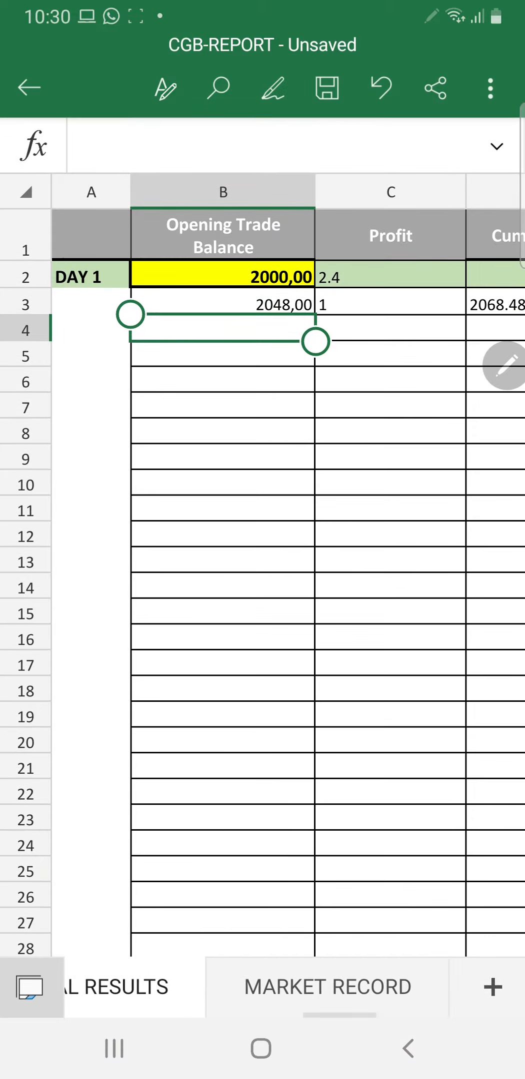
left_click(326, 987)
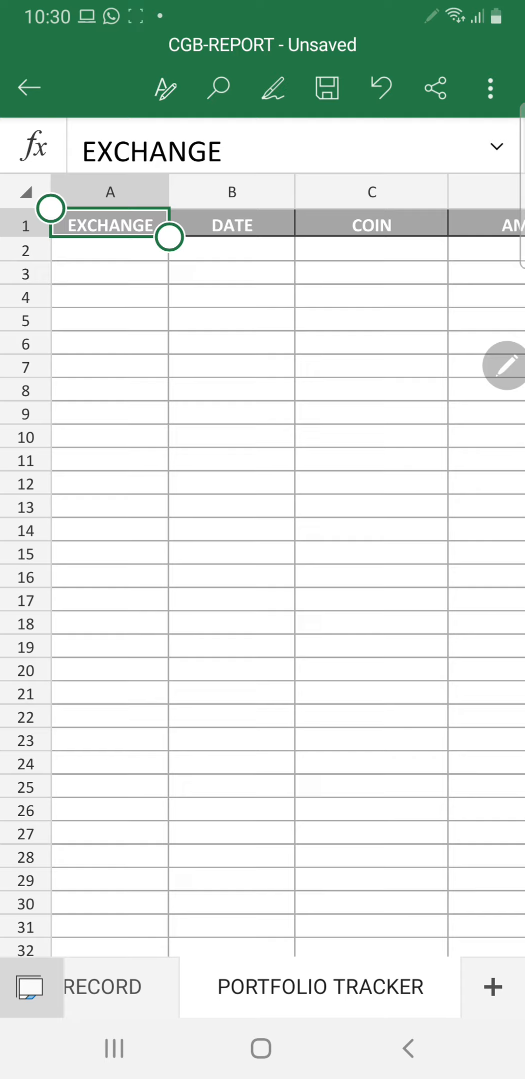
Browse the PORTFOLIO TRACKER columns and duplicate the sheet as PORTFOLIO TRACKER-1.
scroll("right", 3)
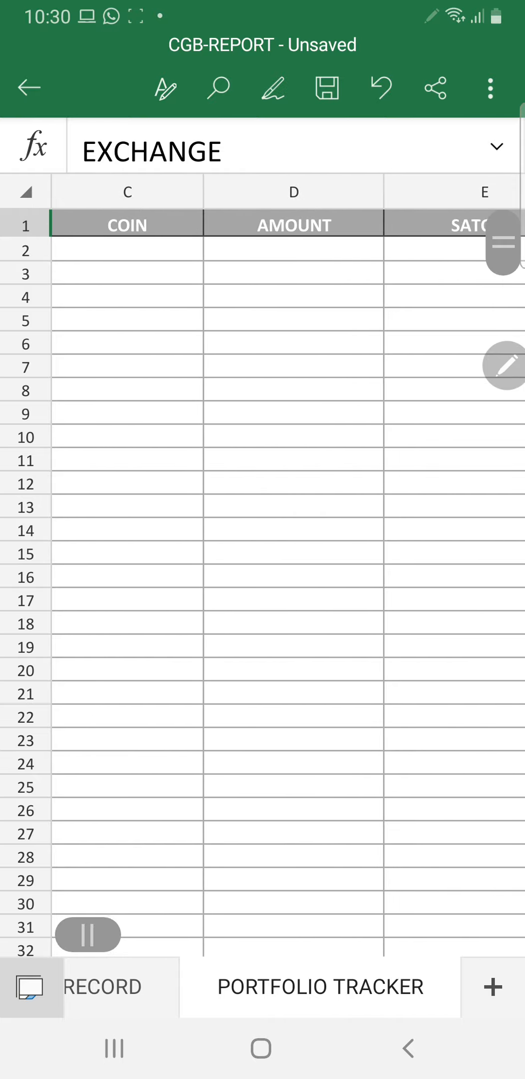
scroll("left", 3)
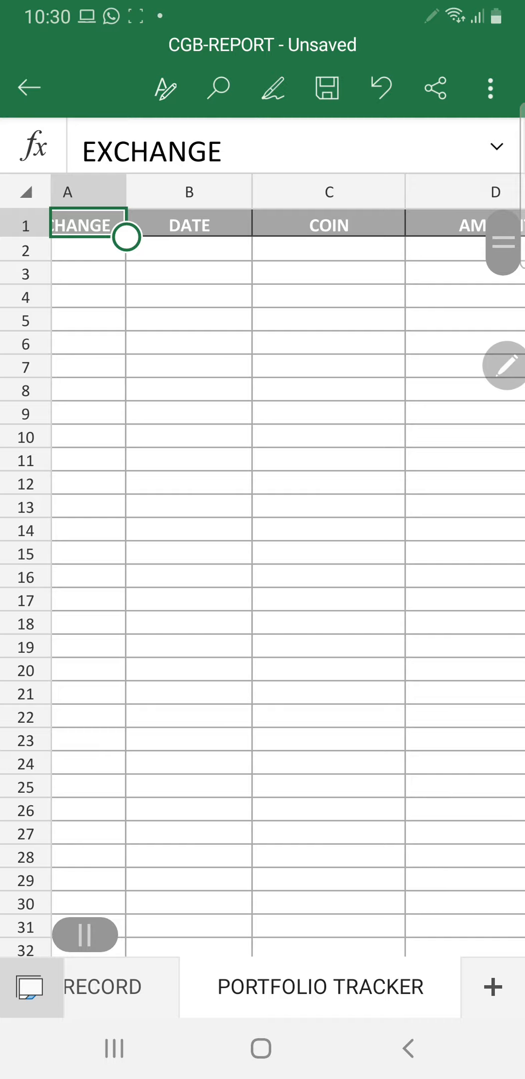
scroll("right", 3)
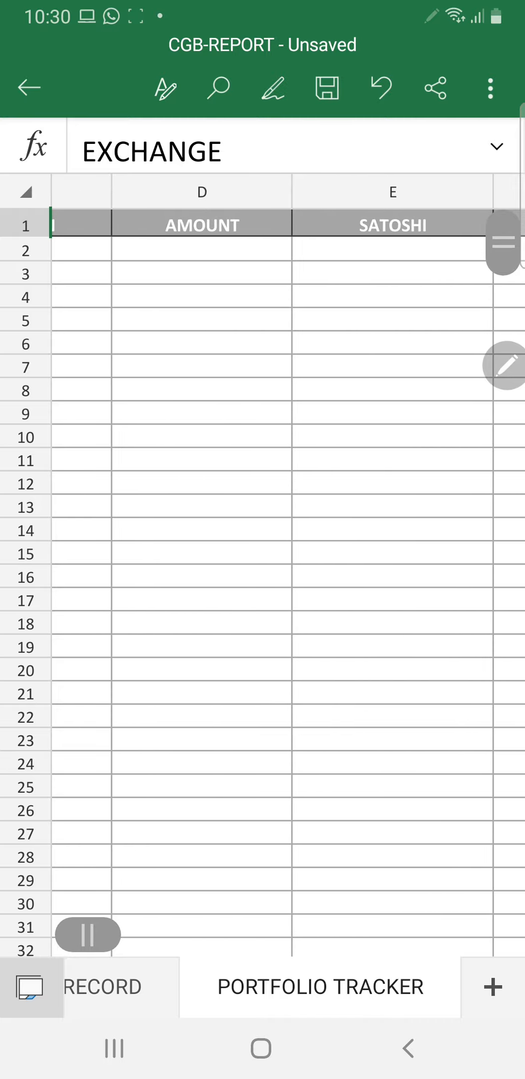
scroll("right", 3)
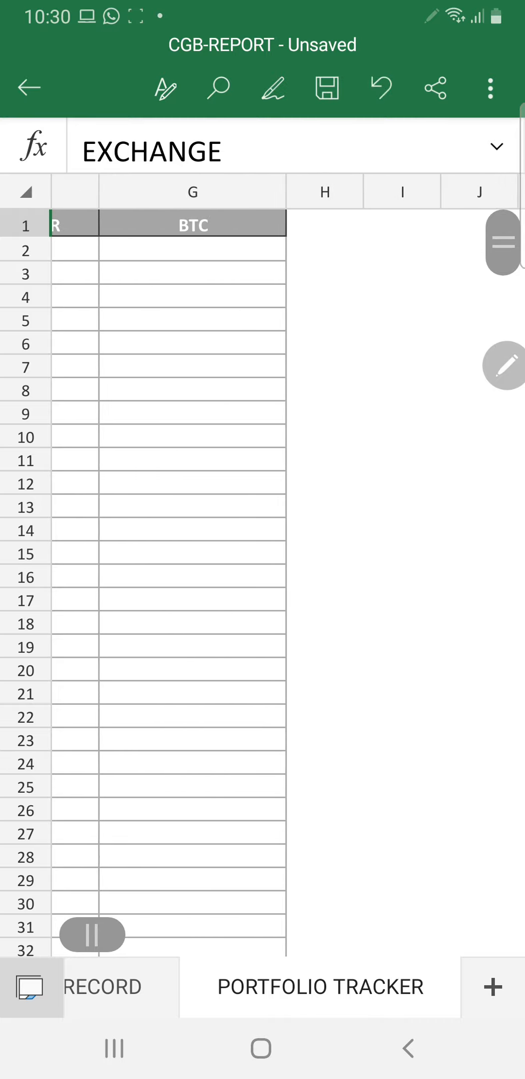
scroll("left", 3)
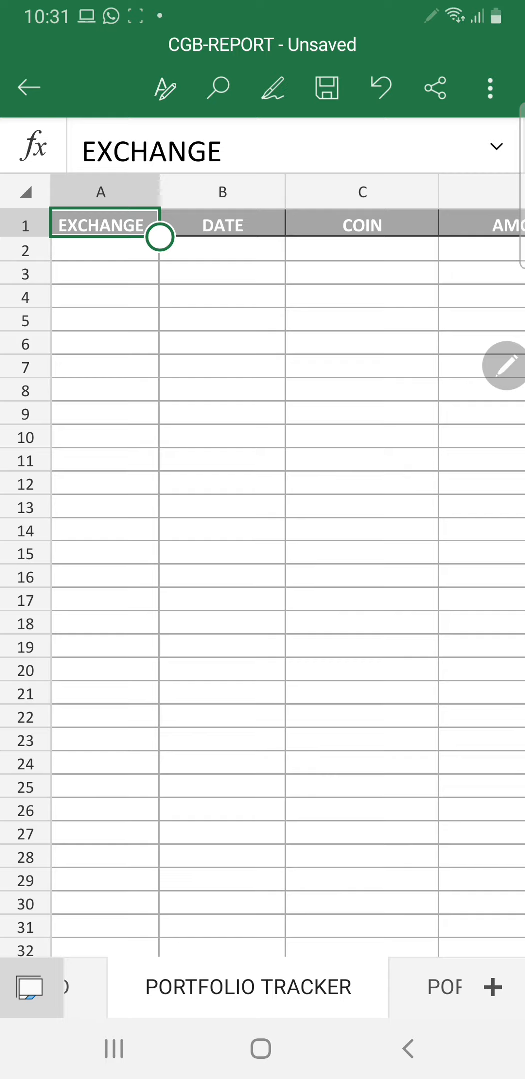
left_click(490, 989)
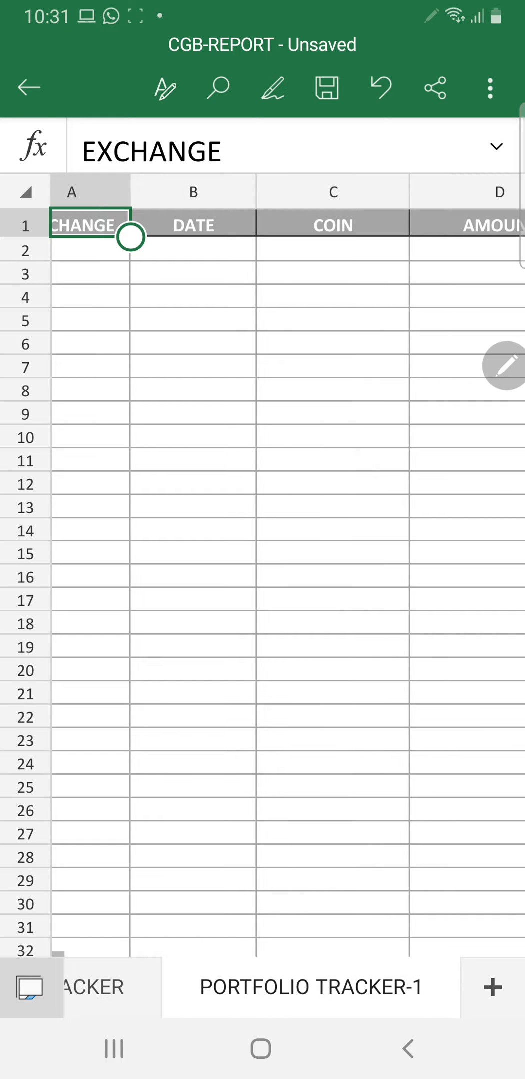